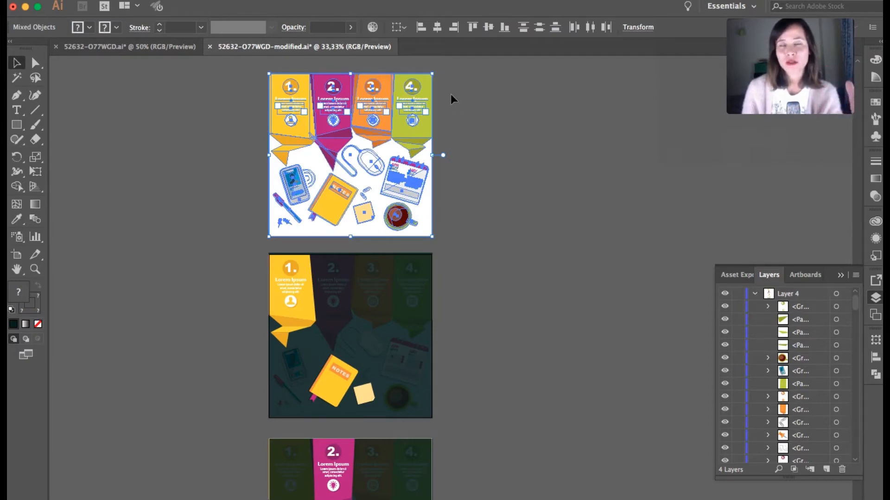
mouse_move(437, 205)
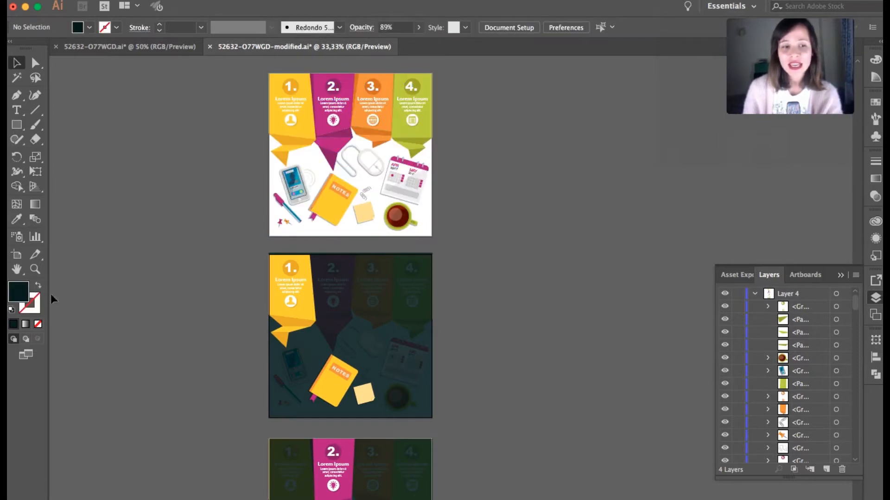
Duplicate the artboard with its infographic, placing the copy below the original.
scroll("down", 3)
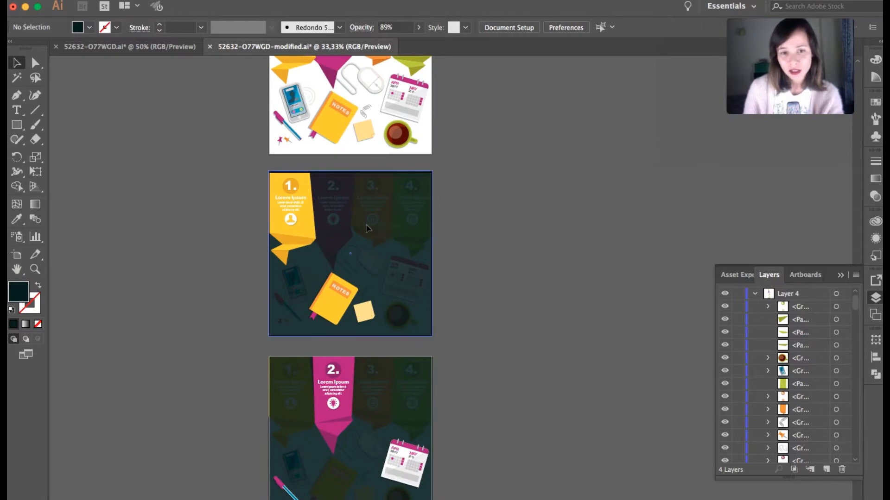
left_click(351, 254)
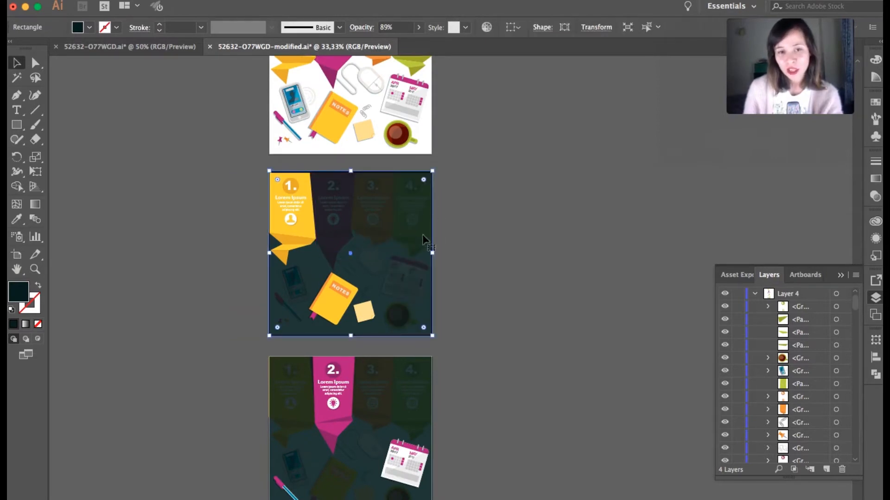
mouse_move(476, 259)
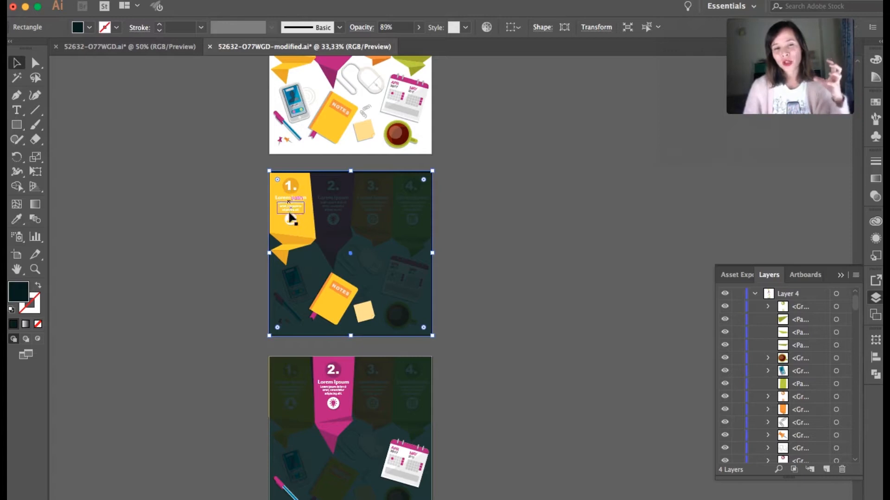
scroll("down", 3)
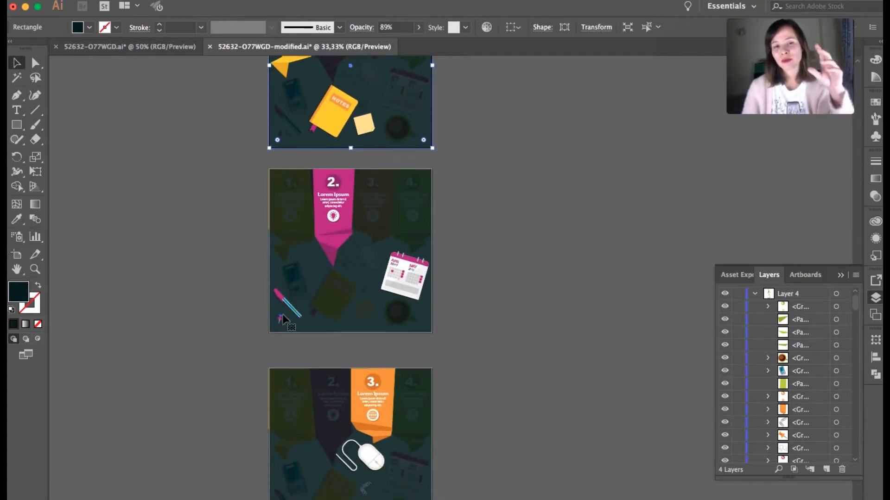
scroll("down", 3)
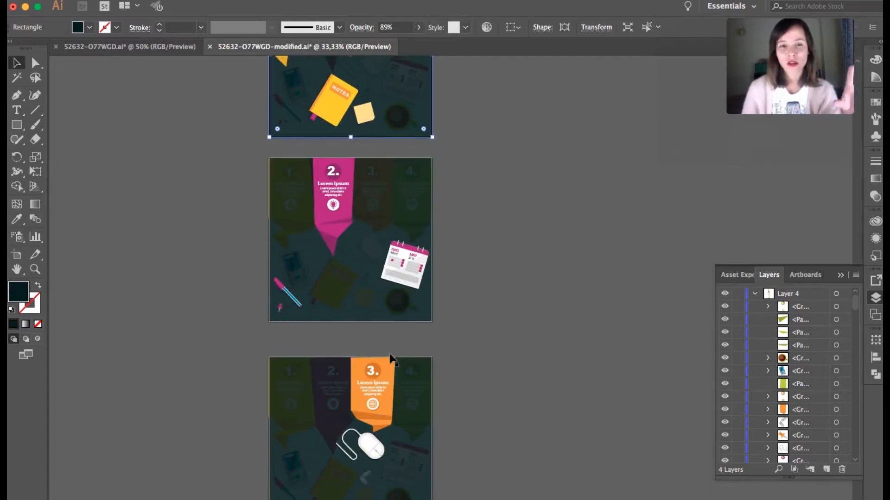
scroll("down", 3)
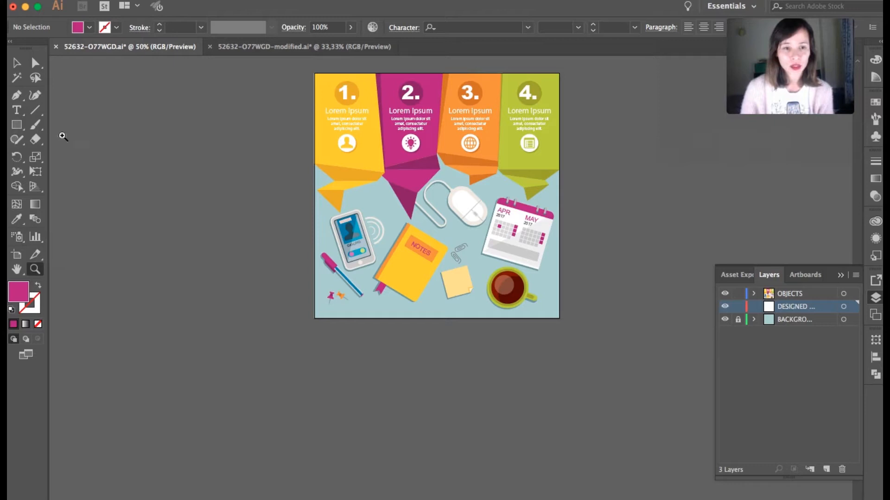
mouse_move(470, 328)
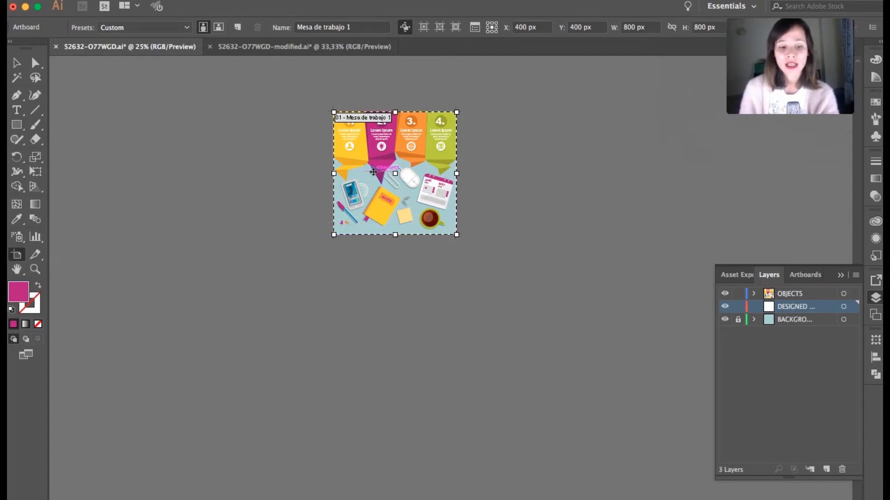
left_click_drag(373, 172, 377, 311)
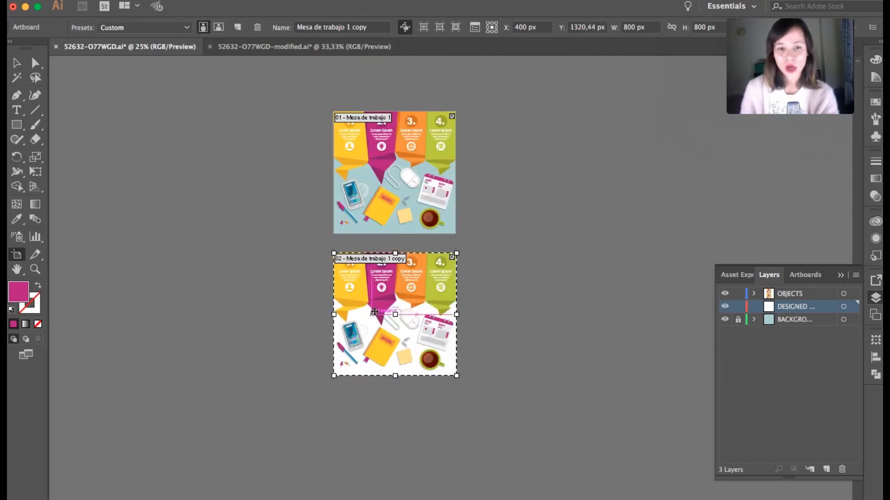
left_click_drag(395, 315, 395, 446)
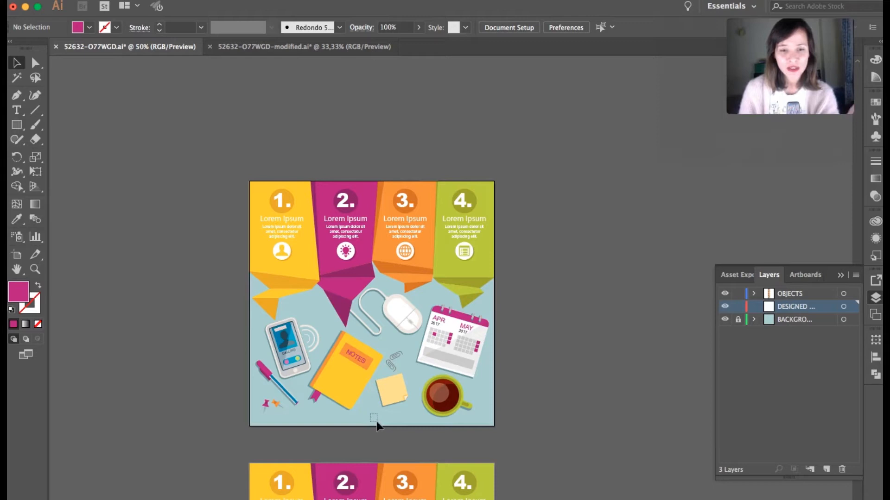
mouse_move(785, 296)
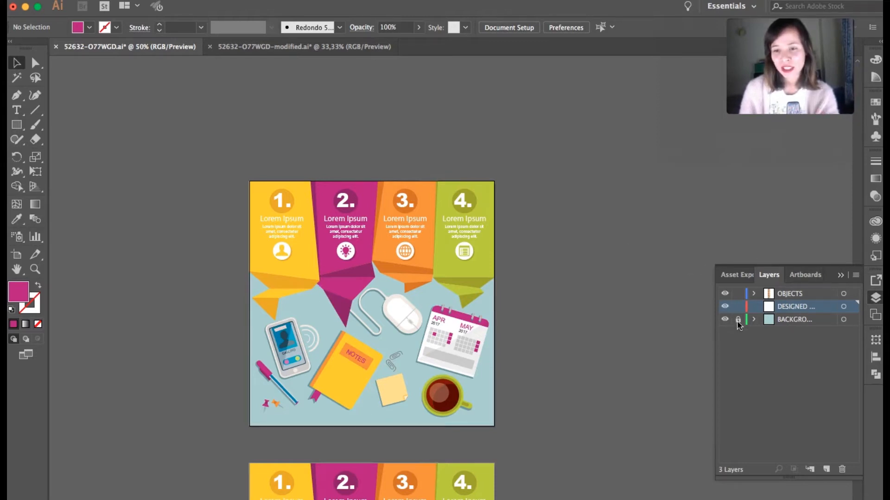
Unlock the BACKGROUND layer in the Layers panel.
left_click(739, 320)
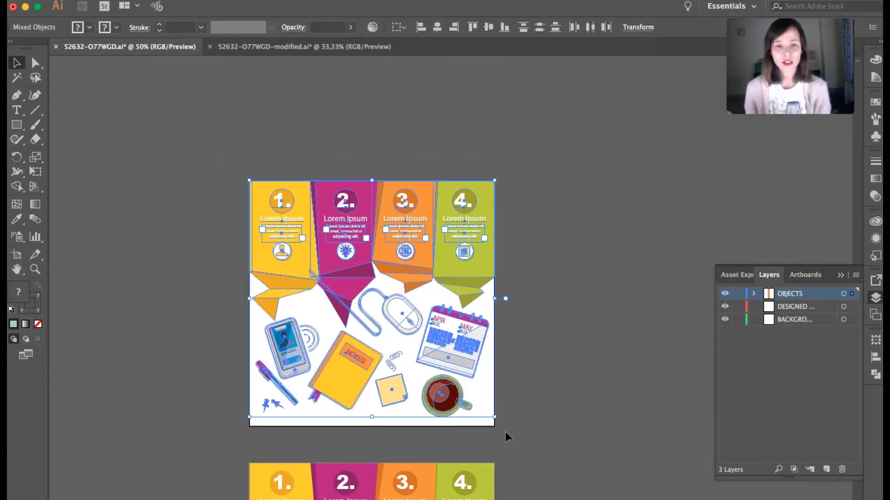
mouse_move(584, 401)
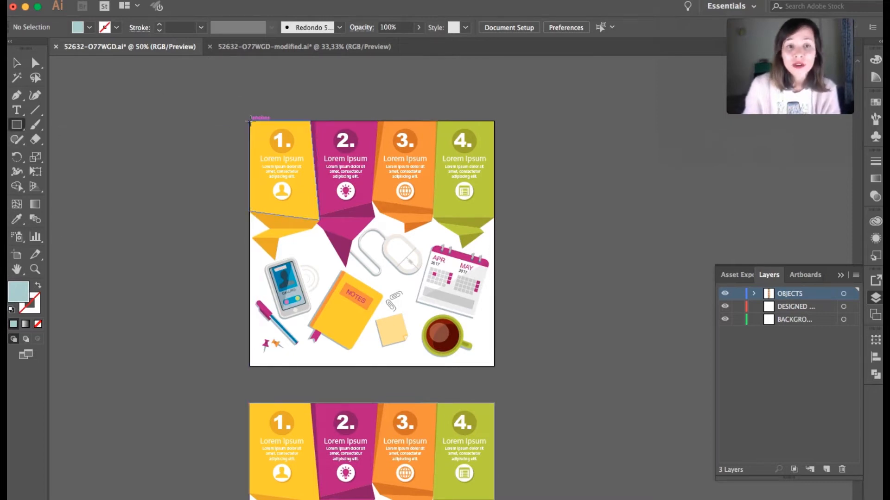
Draw an 800×800 px rectangle over the first artboard and set its fill to None.
left_click_drag(248, 120, 479, 364)
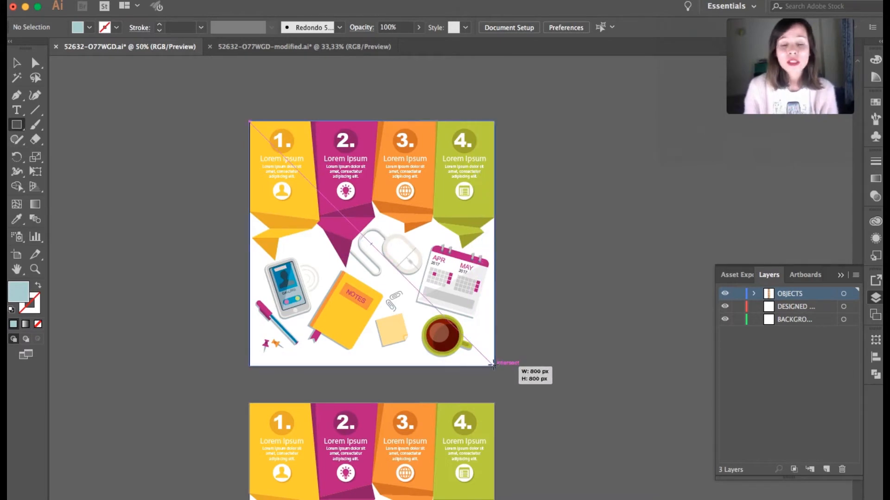
left_click_drag(248, 121, 492, 366)
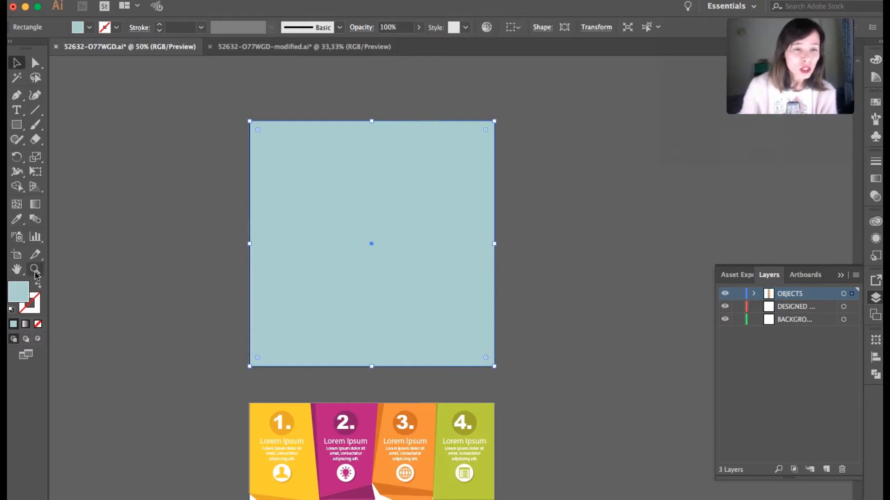
mouse_move(35, 269)
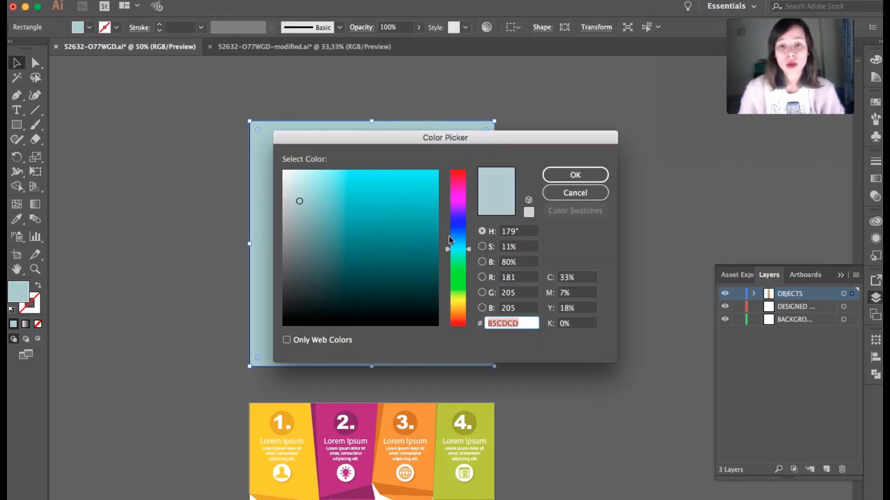
left_click(575, 176)
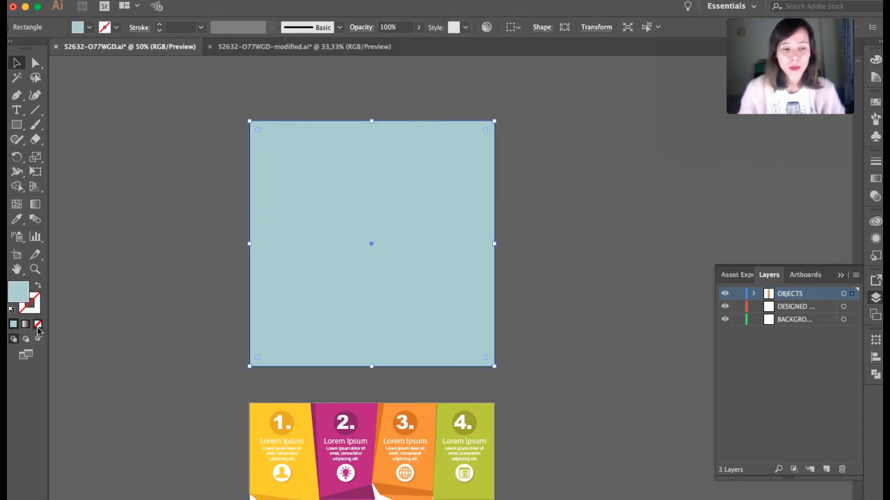
mouse_move(38, 325)
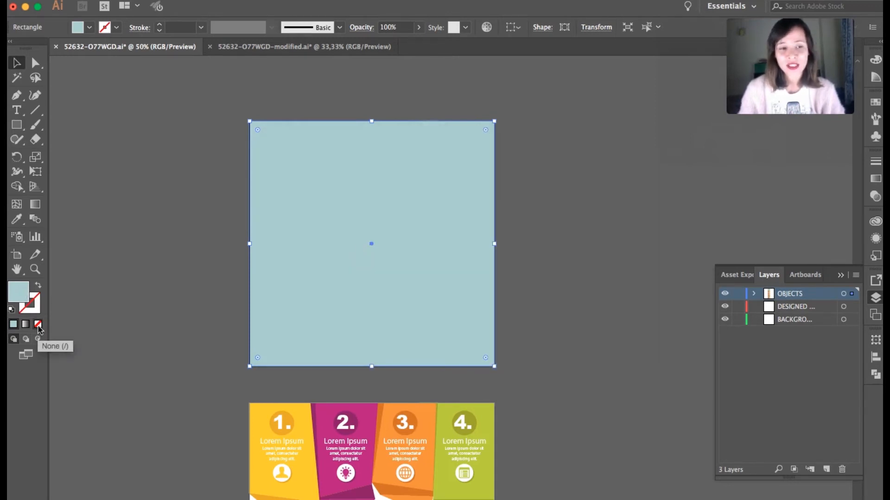
left_click(38, 325)
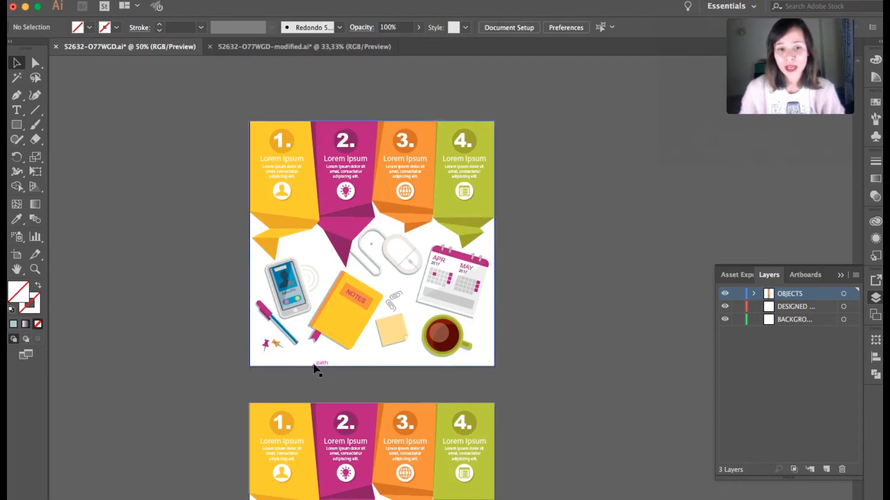
left_click(316, 367)
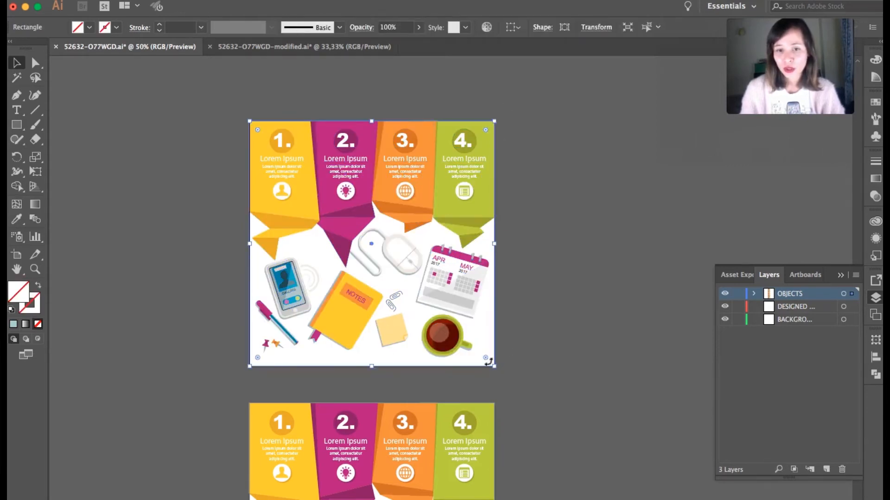
Fill the rectangle with a dark teal hex colour and adjust its opacity.
scroll("down", 3)
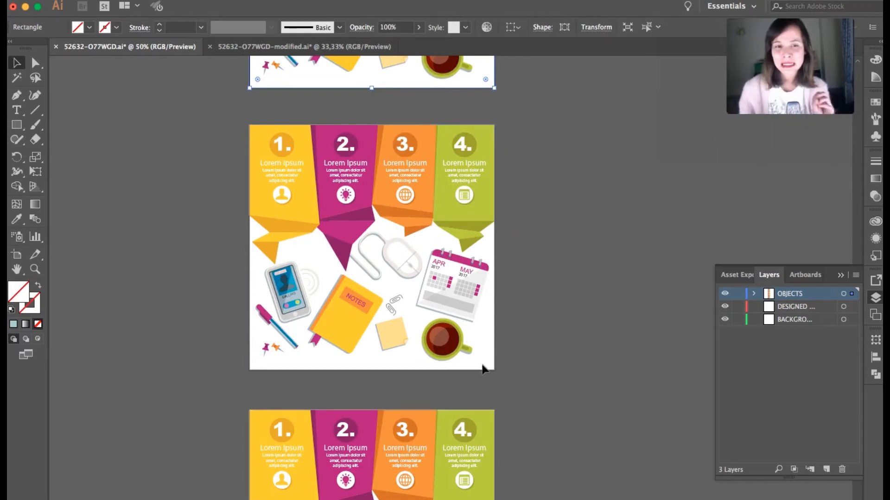
mouse_move(388, 87)
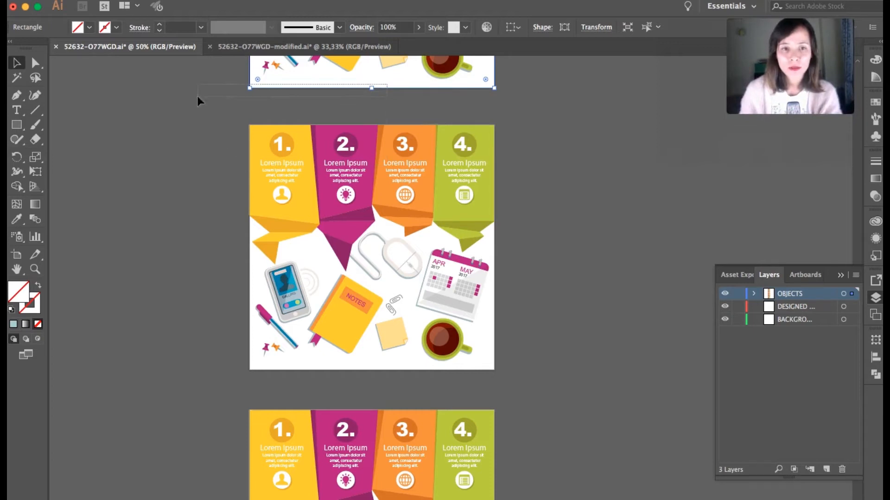
mouse_move(414, 92)
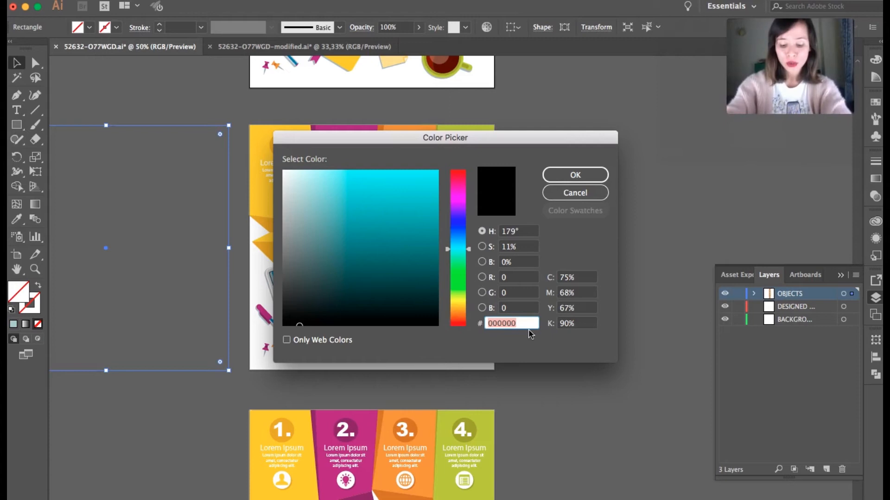
type("1722")
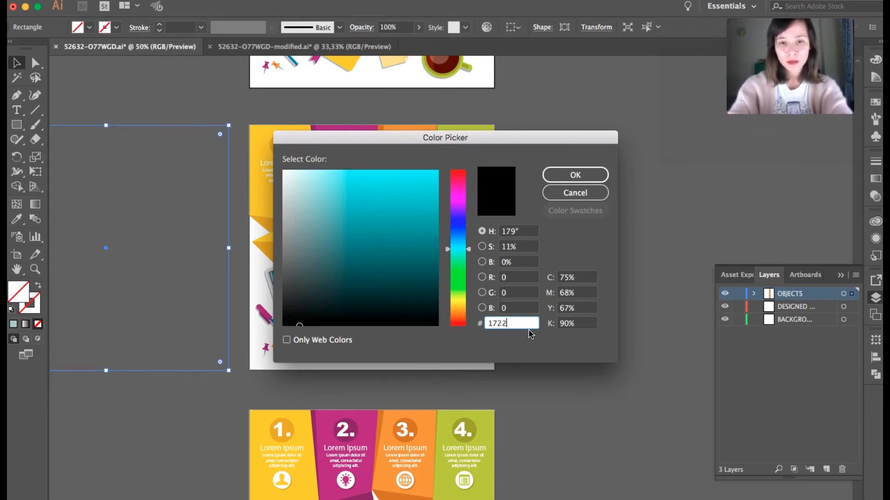
key("Backspace")
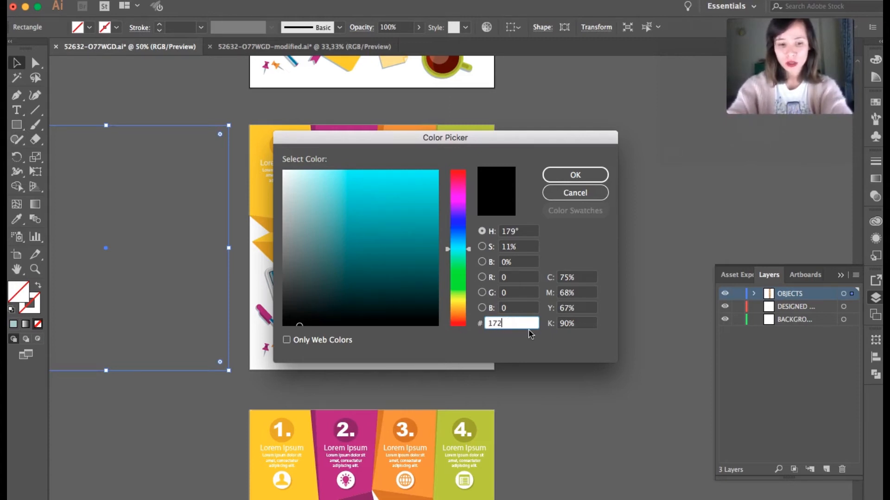
left_click(574, 175)
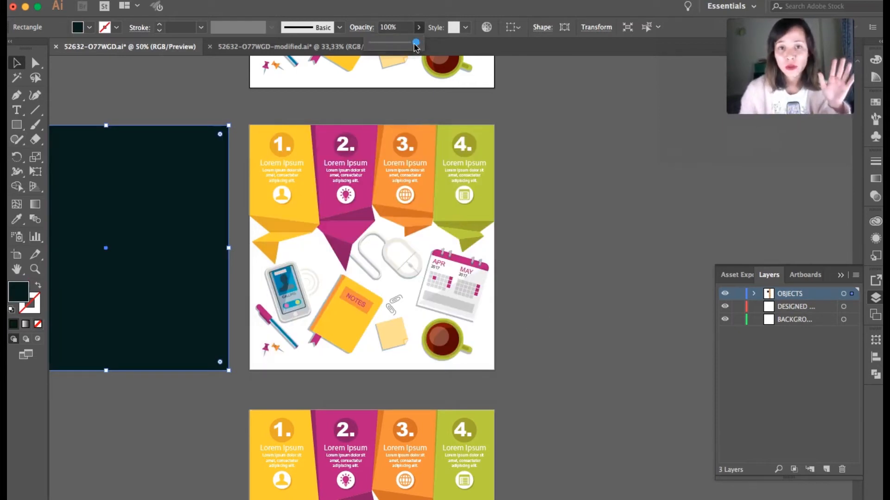
left_click_drag(416, 45, 411, 45)
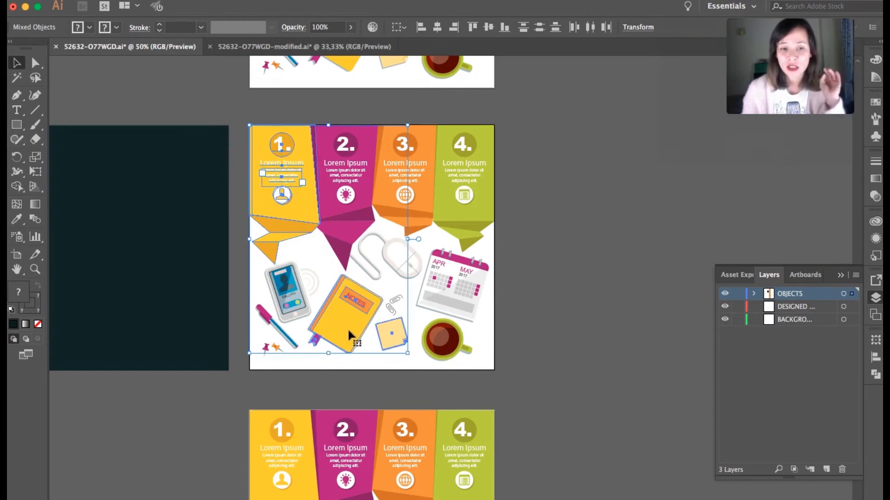
Bring step 1 and the notebook above the overlay, then pick up the overlay for reuse.
right_click(349, 335)
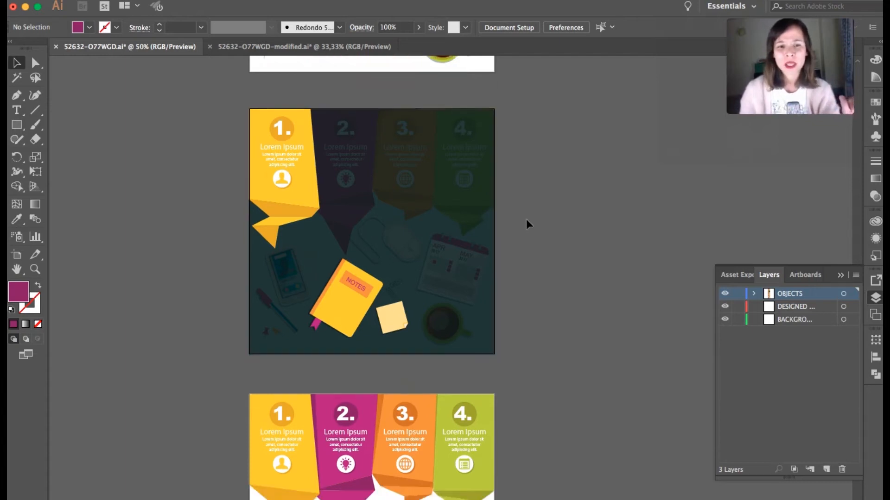
scroll("down", 3)
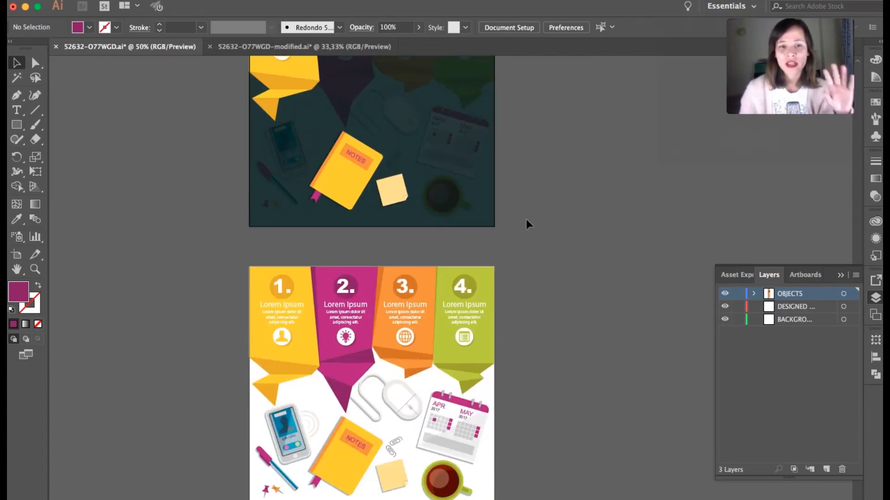
left_click(370, 142)
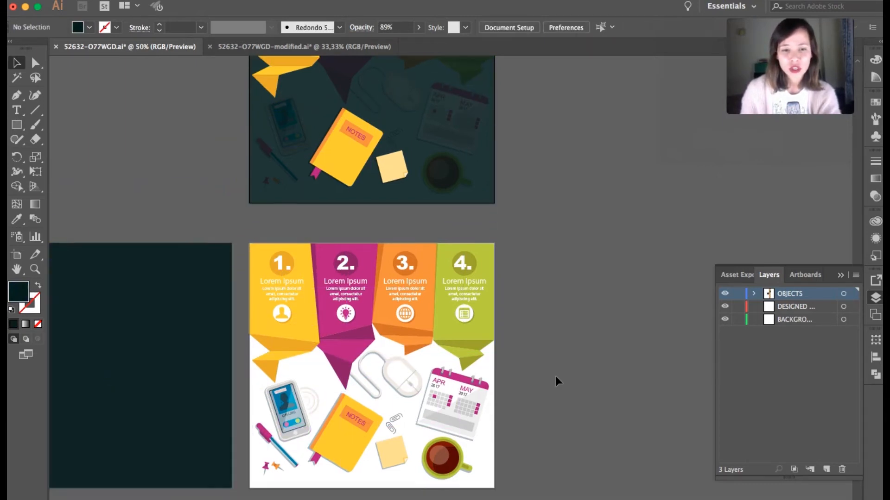
Select the step 2 column and bring it to front above the dark overlay.
left_click(345, 244)
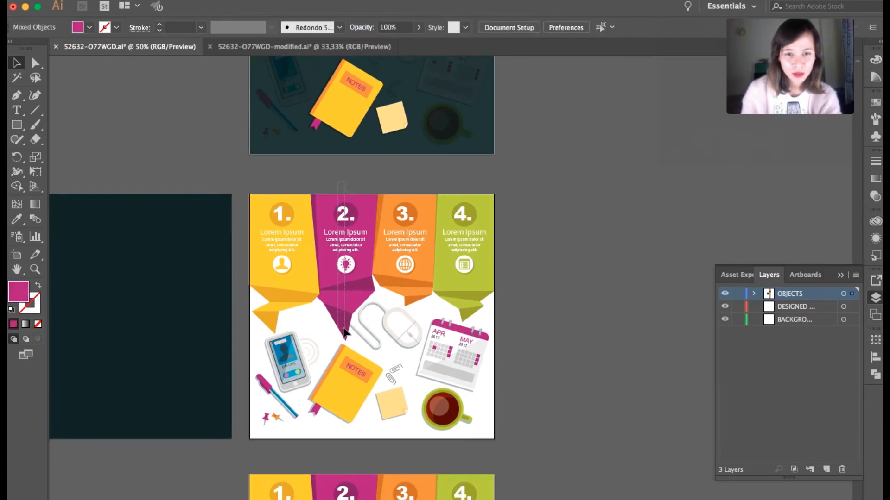
left_click(345, 256)
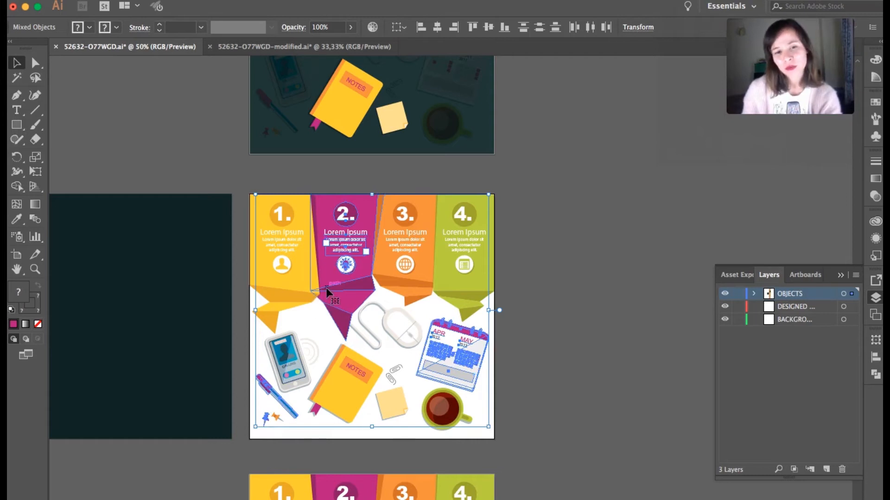
right_click(335, 298)
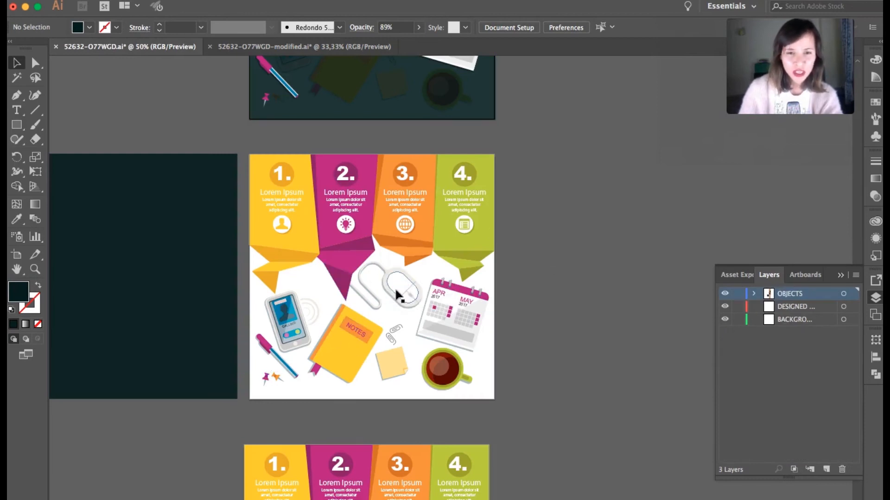
Select the paperclip and mouse artwork for step 3 and ungroup it.
left_click(398, 292)
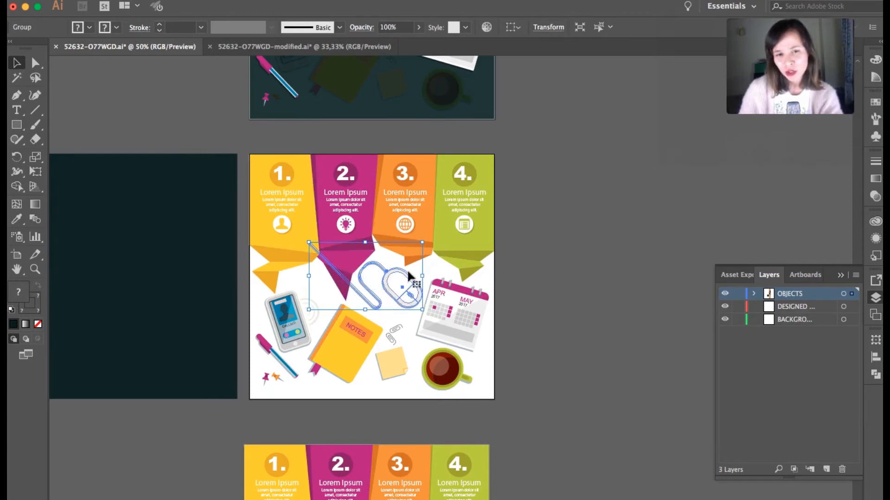
left_click(335, 346)
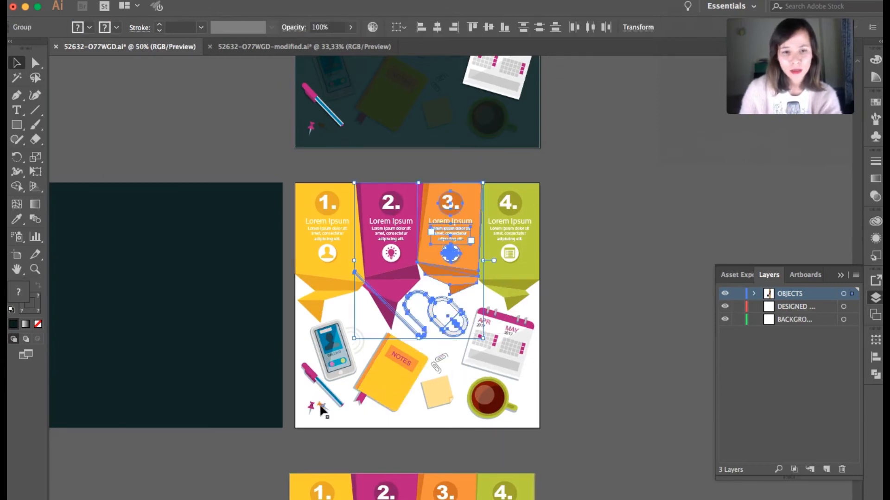
right_click(322, 411)
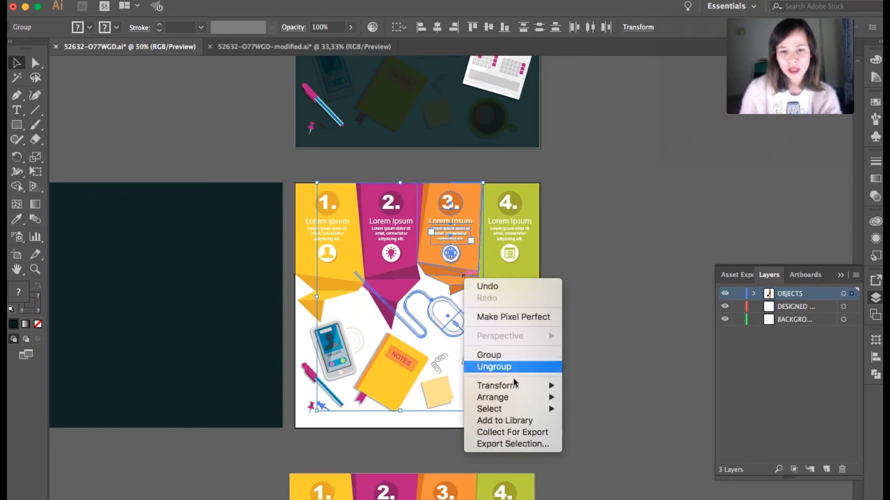
left_click(493, 367)
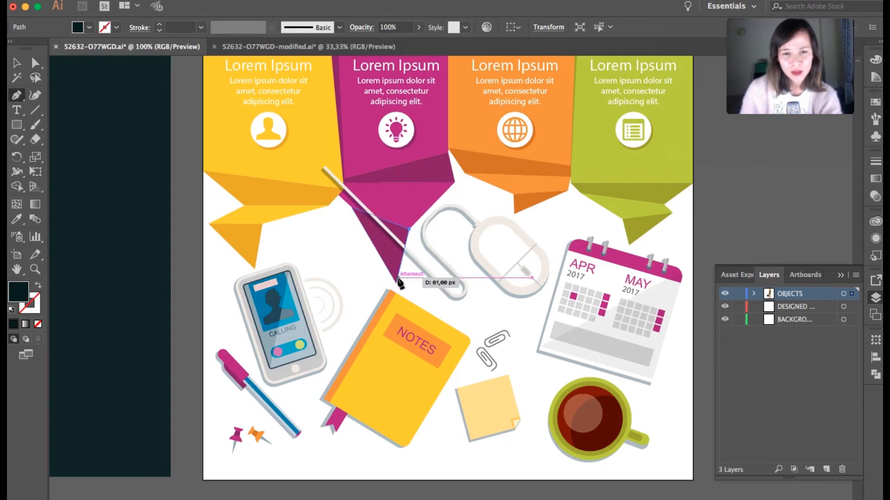
Draw a cutting line across the mouse cable and select the cut mouse artwork.
left_click_drag(398, 281, 102, 173)
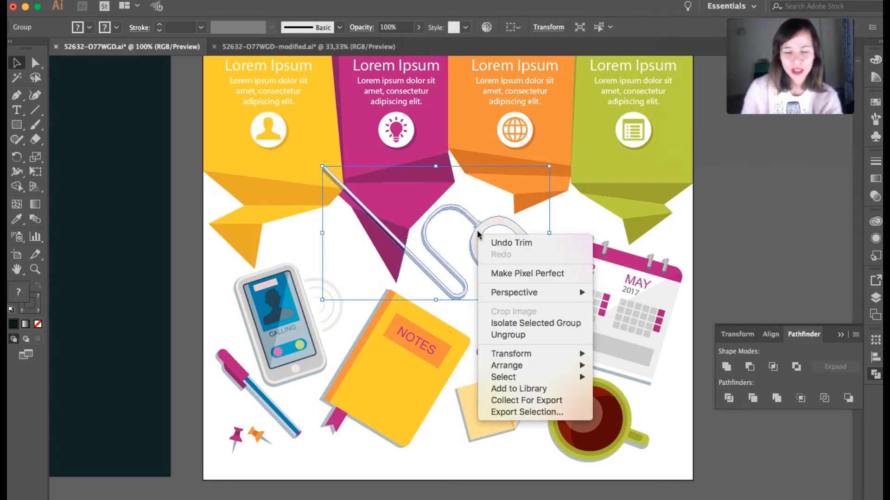
mouse_move(522, 365)
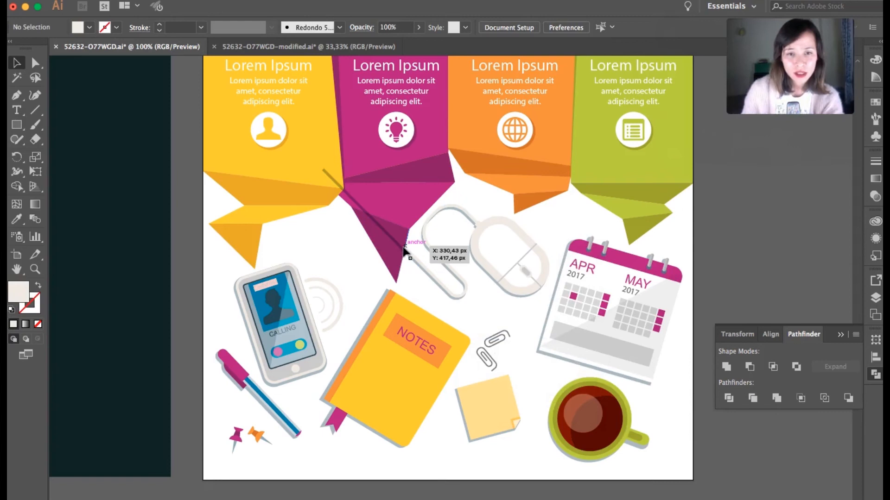
left_click(404, 252)
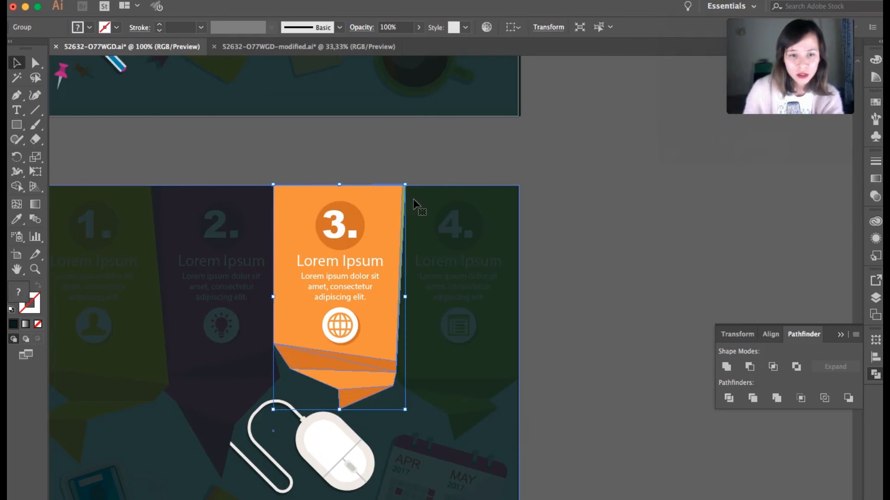
Ungroup the step 3 column pieces and zoom out to the remaining artboards.
right_click(414, 204)
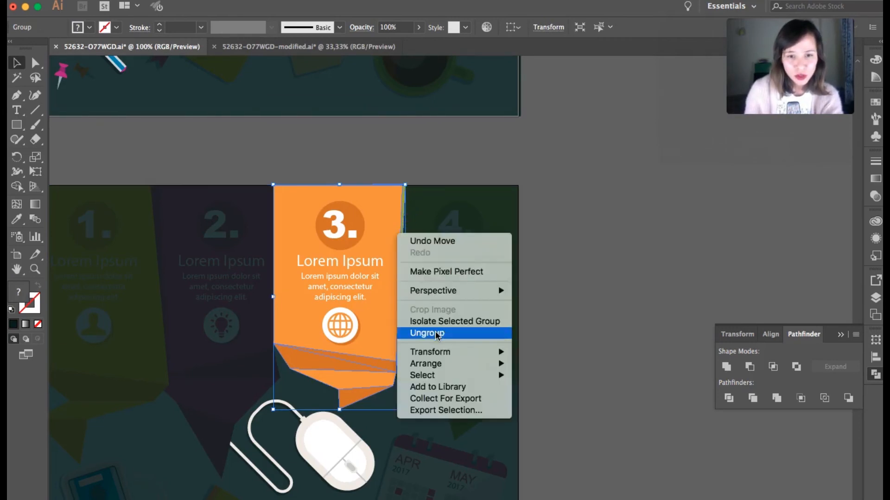
left_click(426, 333)
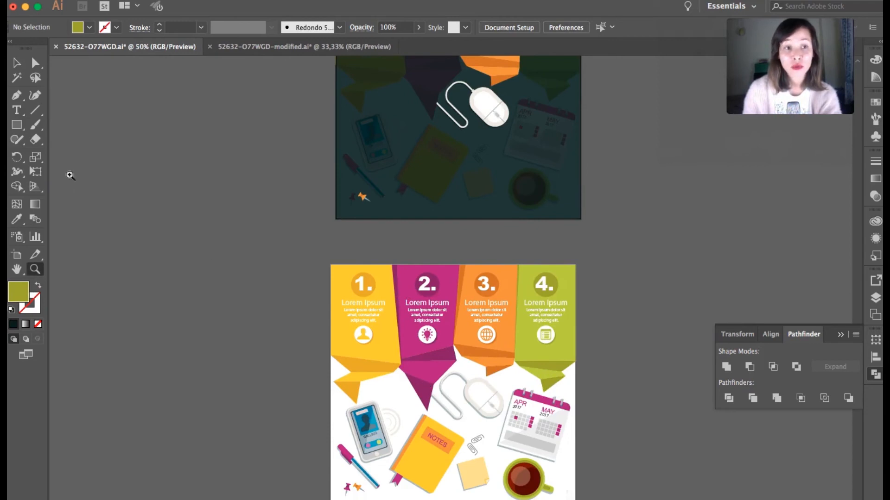
left_click(457, 136)
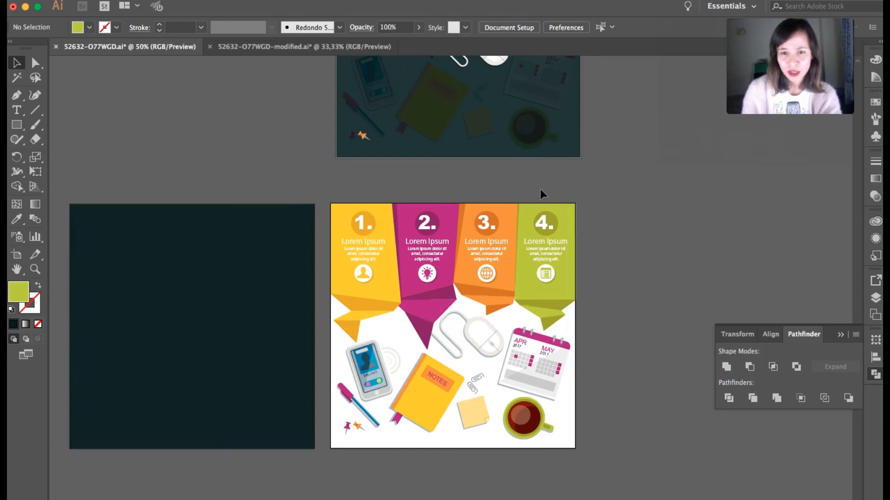
Select the step 4 column and coffee cup and bring up their Arrange options.
left_click(545, 273)
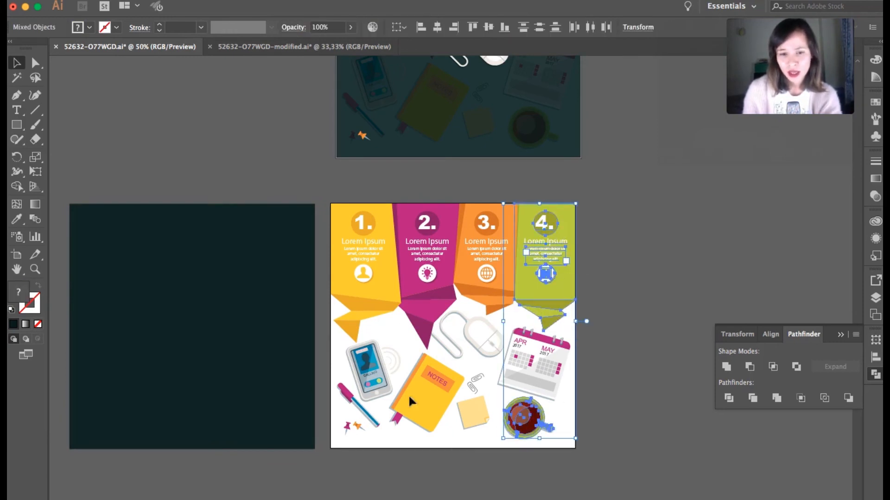
right_click(412, 401)
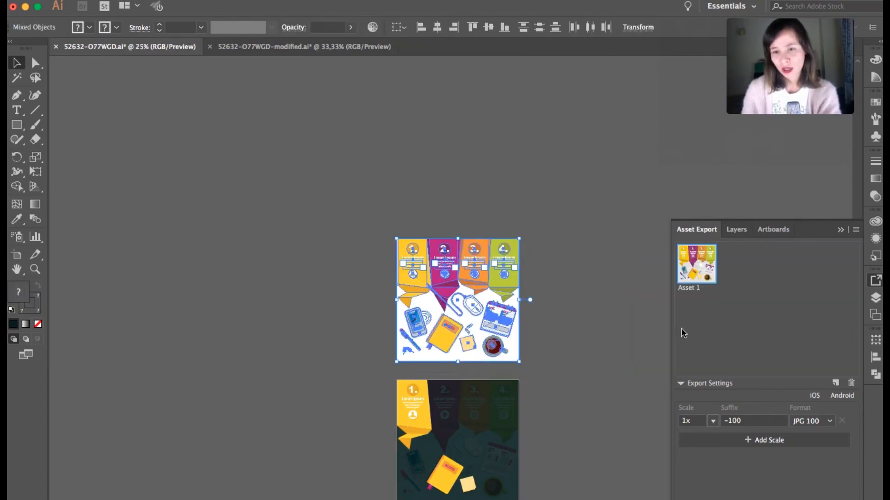
Drag the slide artwork into Asset Export and select all five assets with PNG format.
scroll("down", 3)
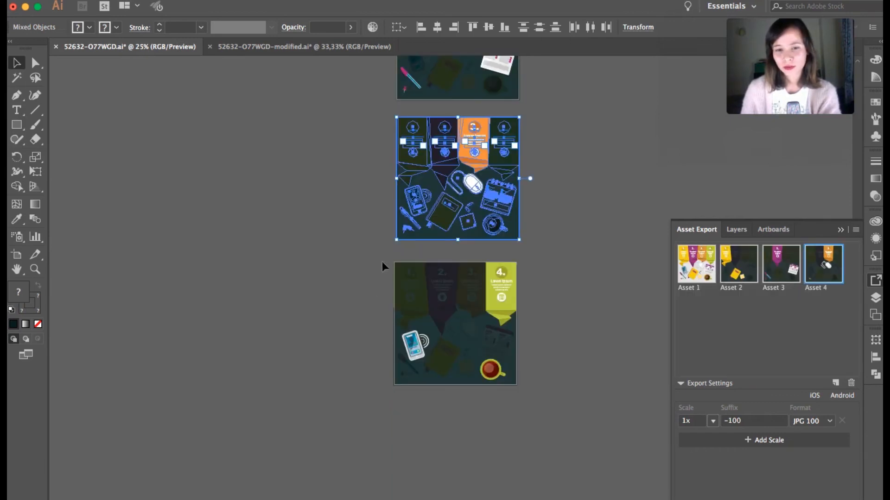
left_click_drag(457, 179, 573, 329)
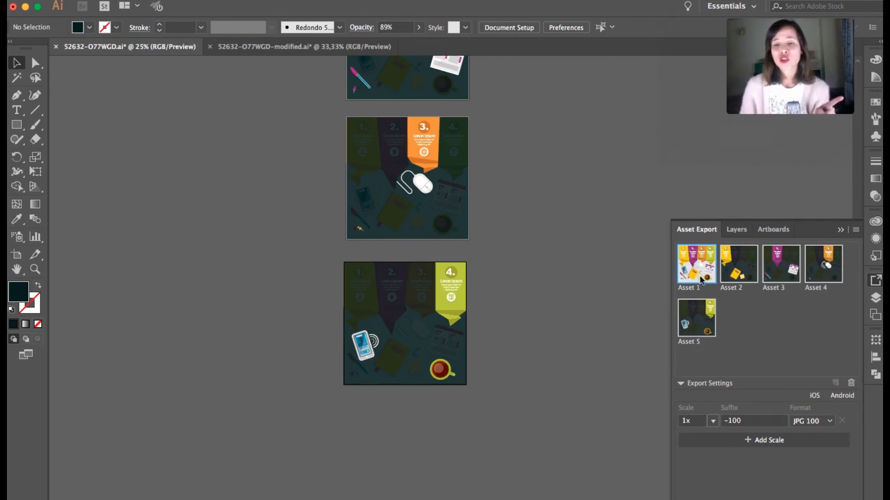
left_click(811, 421)
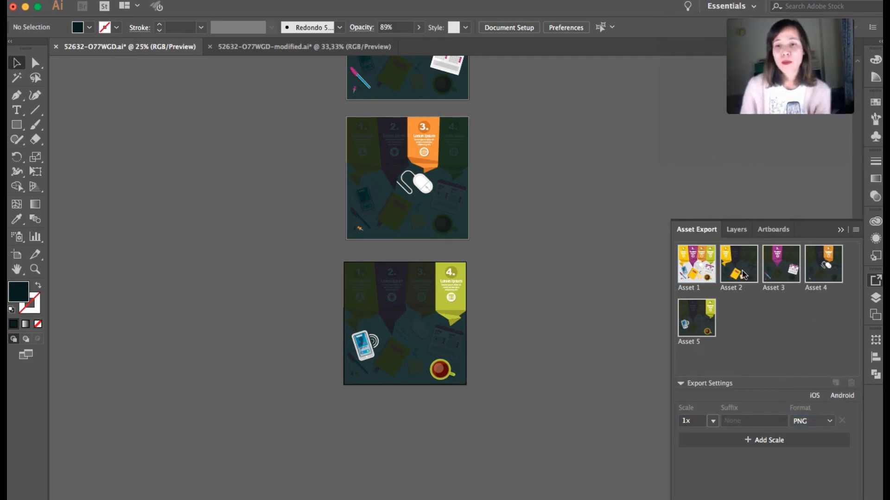
left_click(696, 317)
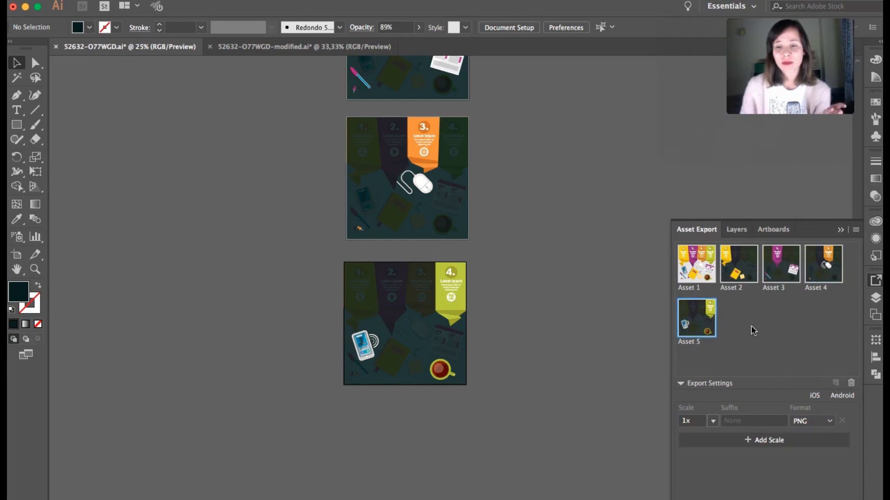